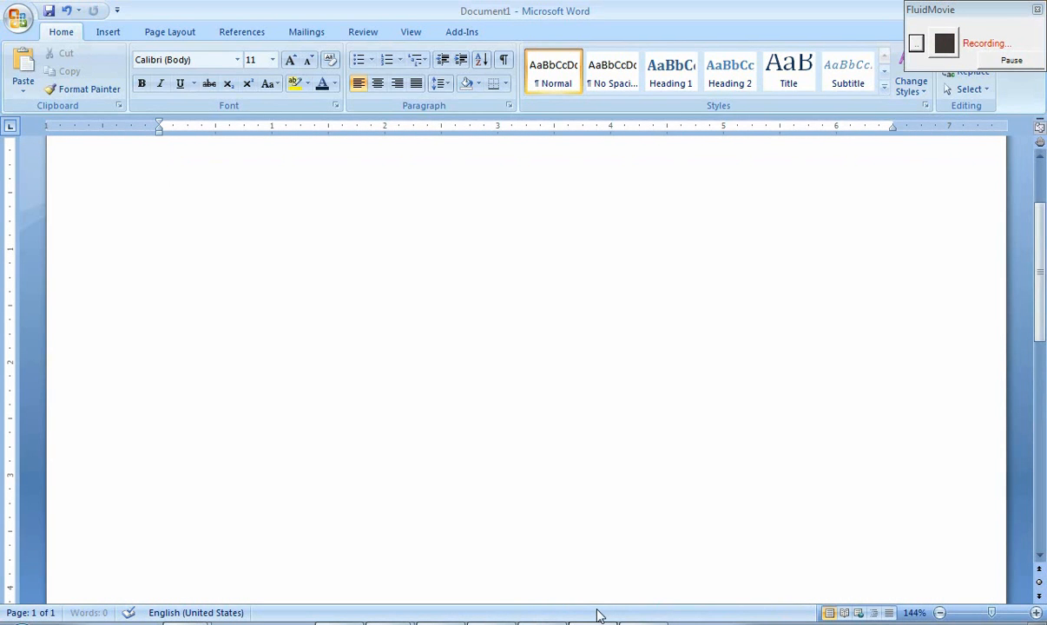
# Add the title 'Quiz' followed by a blank line.
pyautogui.write('Qui')
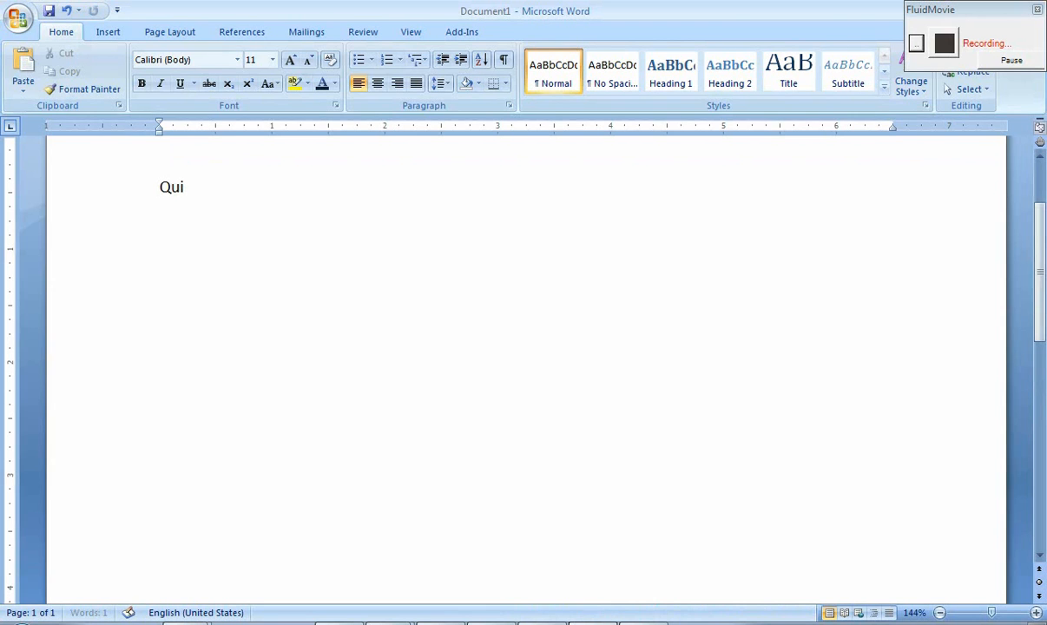
pyautogui.write('z')
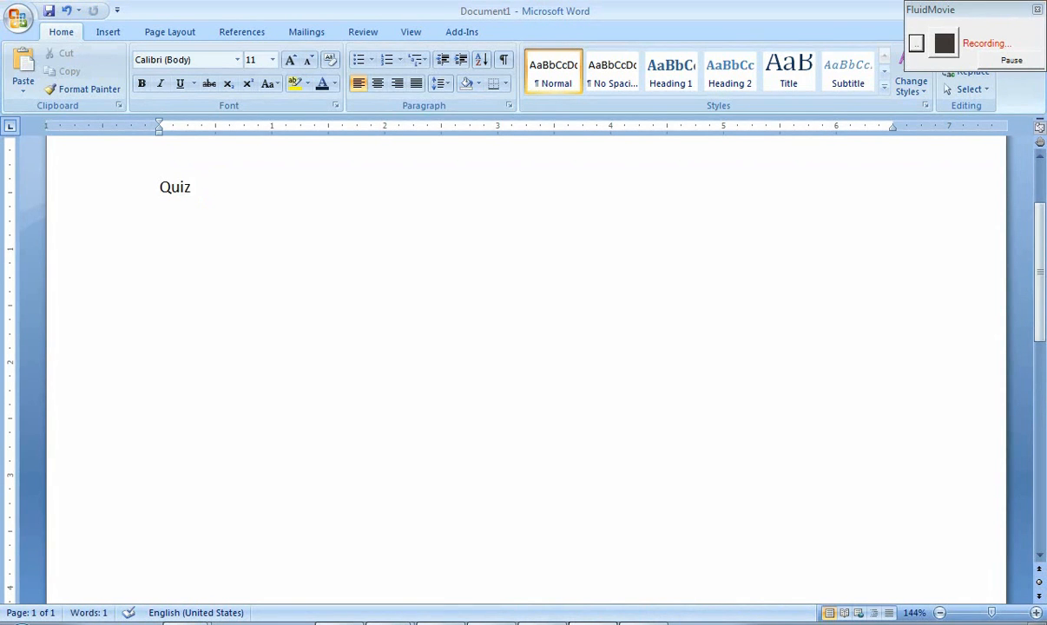
pyautogui.press('enter')
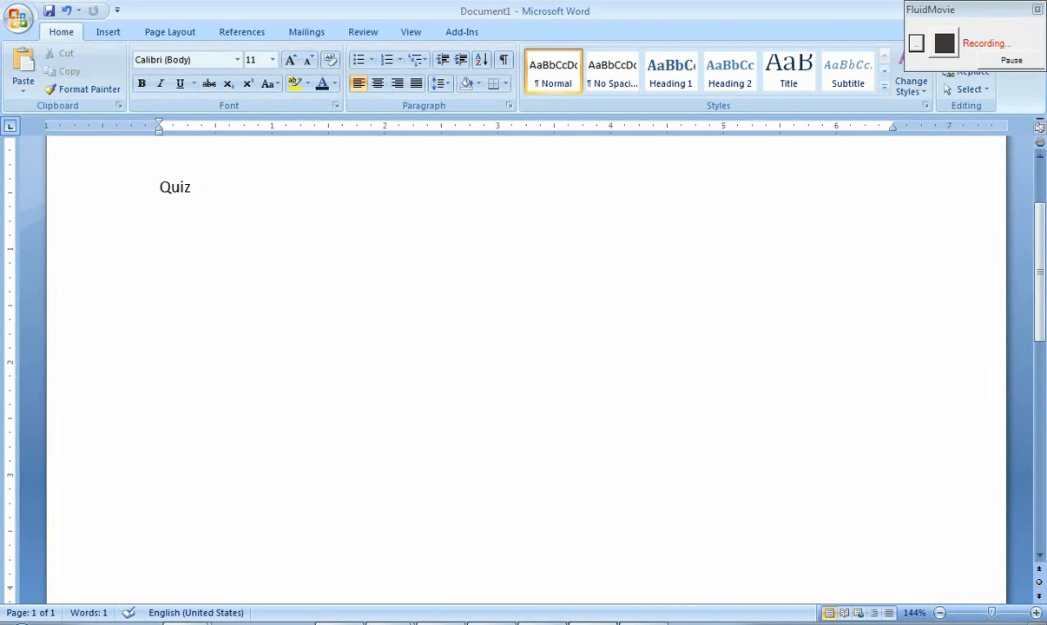
pyautogui.press('enter')
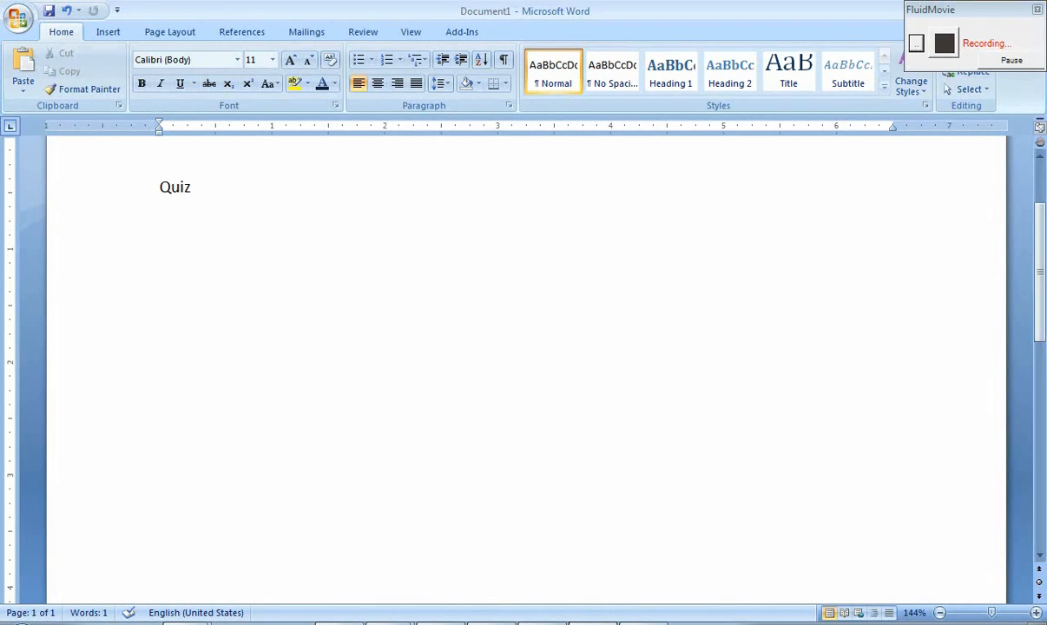
# Type the instruction to write each graphed line's equation in slope-intercept form, then start item '1.'.
pyautogui.write('Write a line equ')
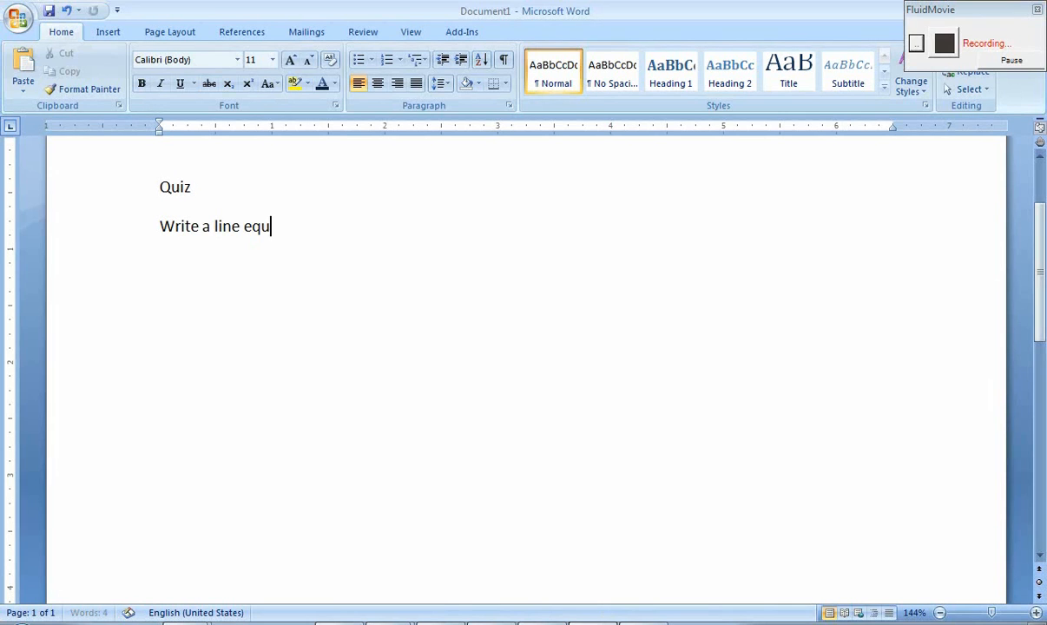
pyautogui.write('ation in')
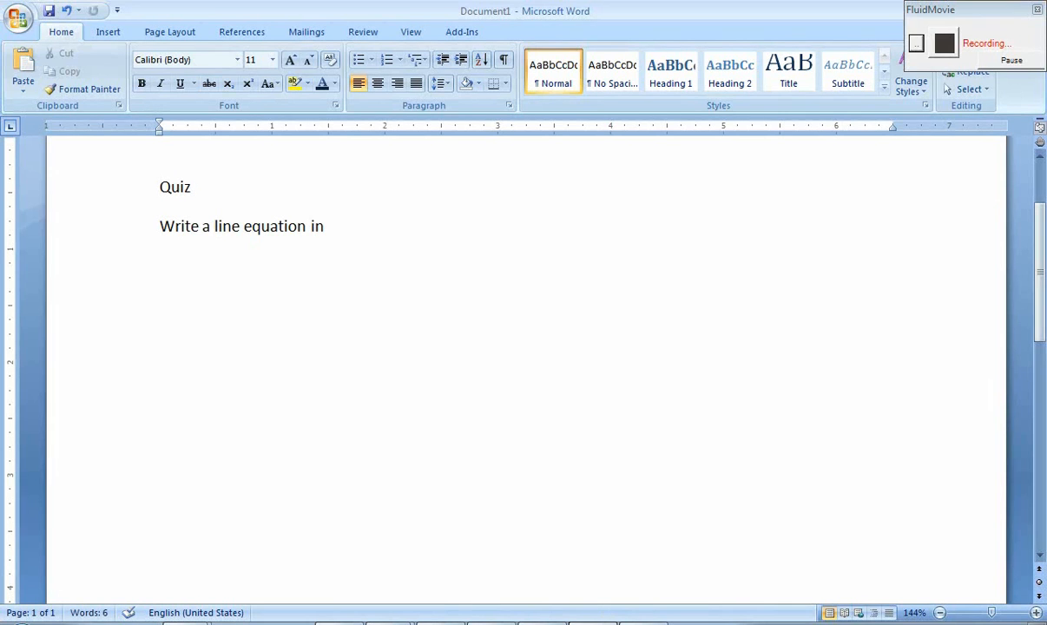
pyautogui.write('slope-interce')
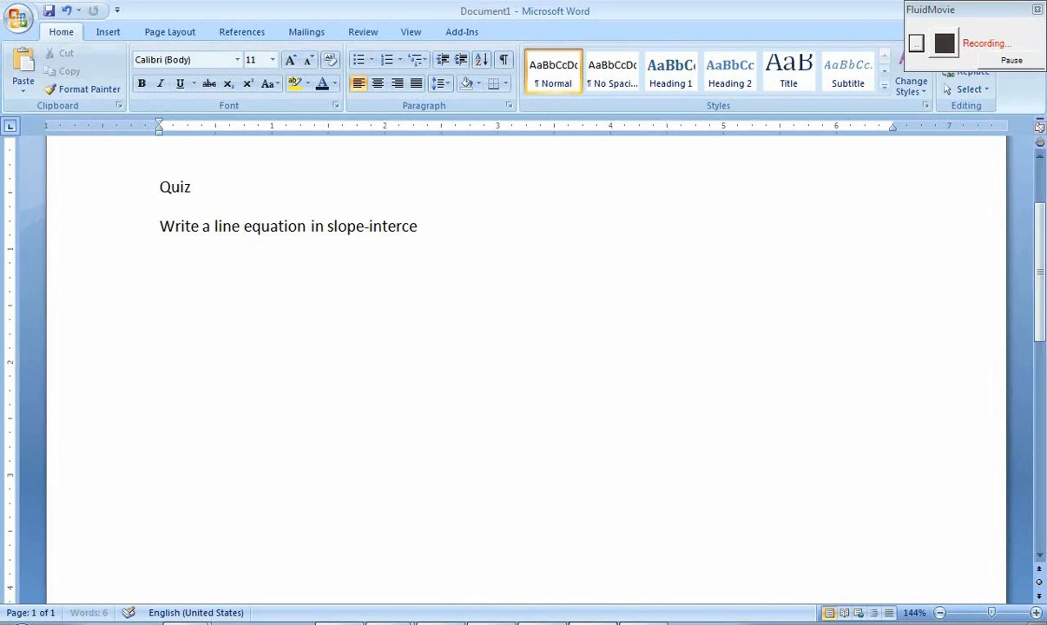
pyautogui.write('pt form')
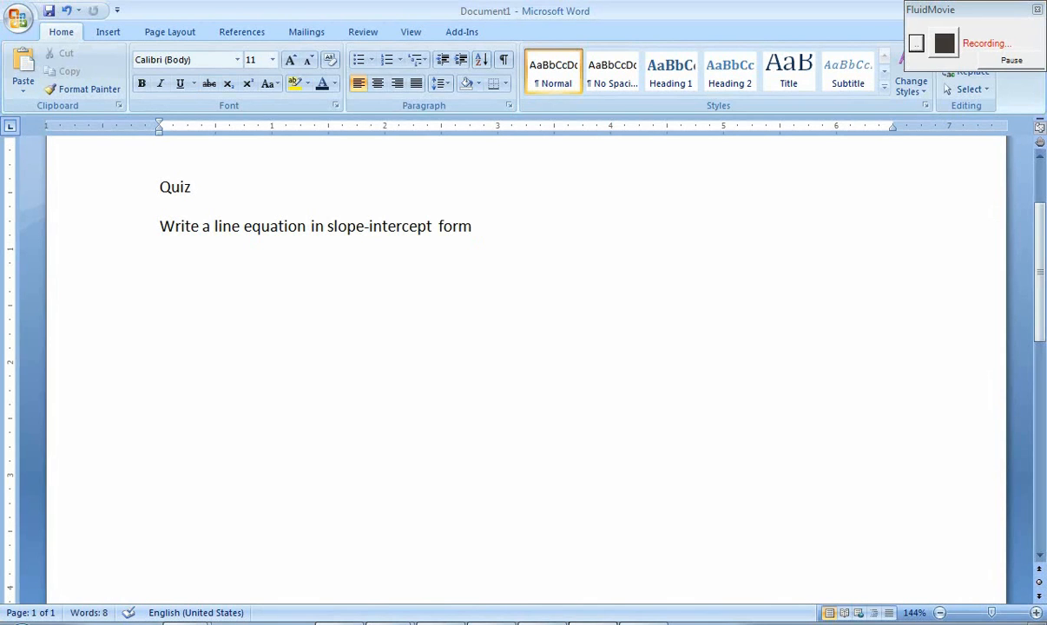
pyautogui.write('for each of the graph')
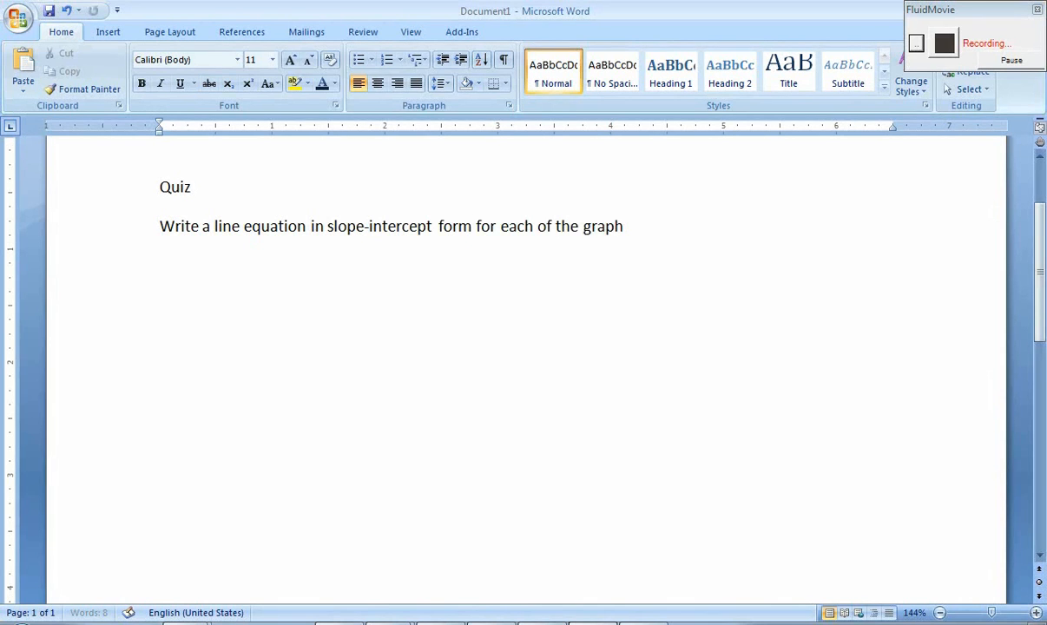
pyautogui.write('line plots below.')
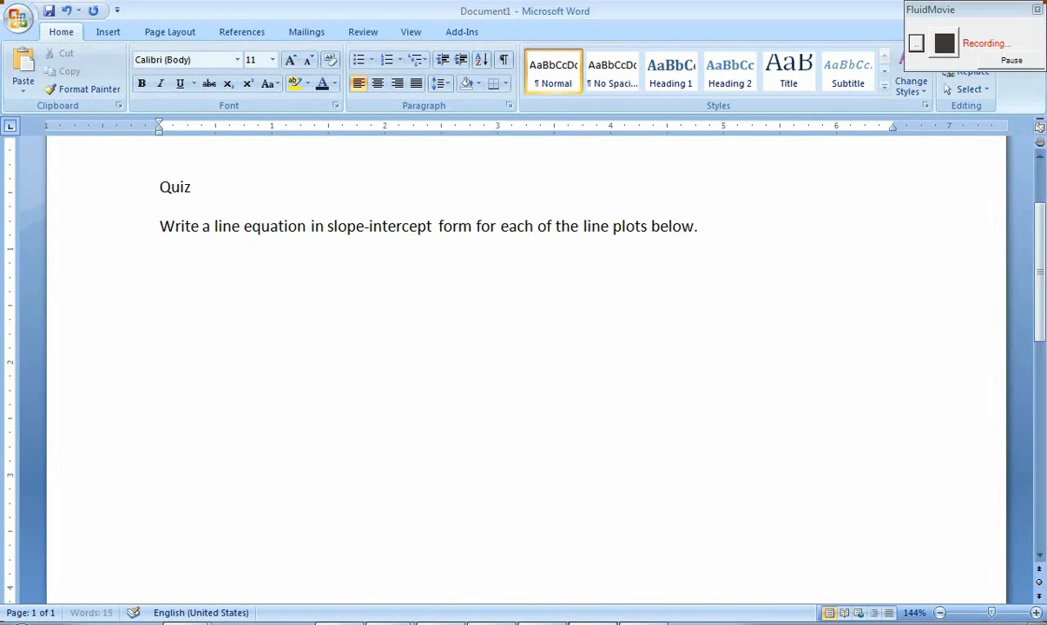
pyautogui.write('1.')
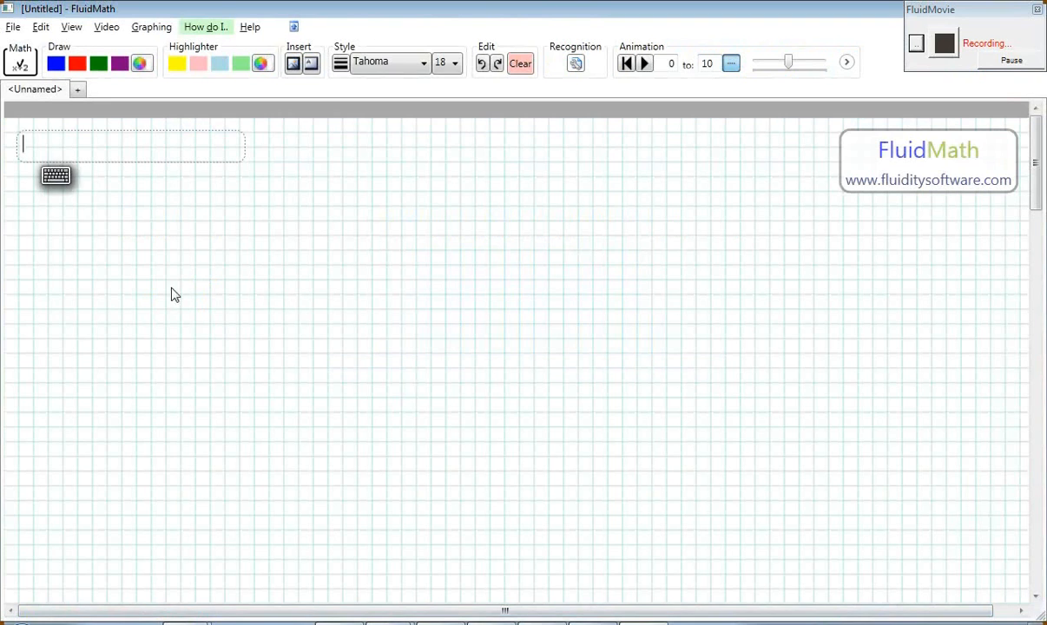
# Handwrite y = 2x + 1 and plot it as a line graph.
pyautogui.moveTo(143, 282); pyautogui.dragTo(130, 373)
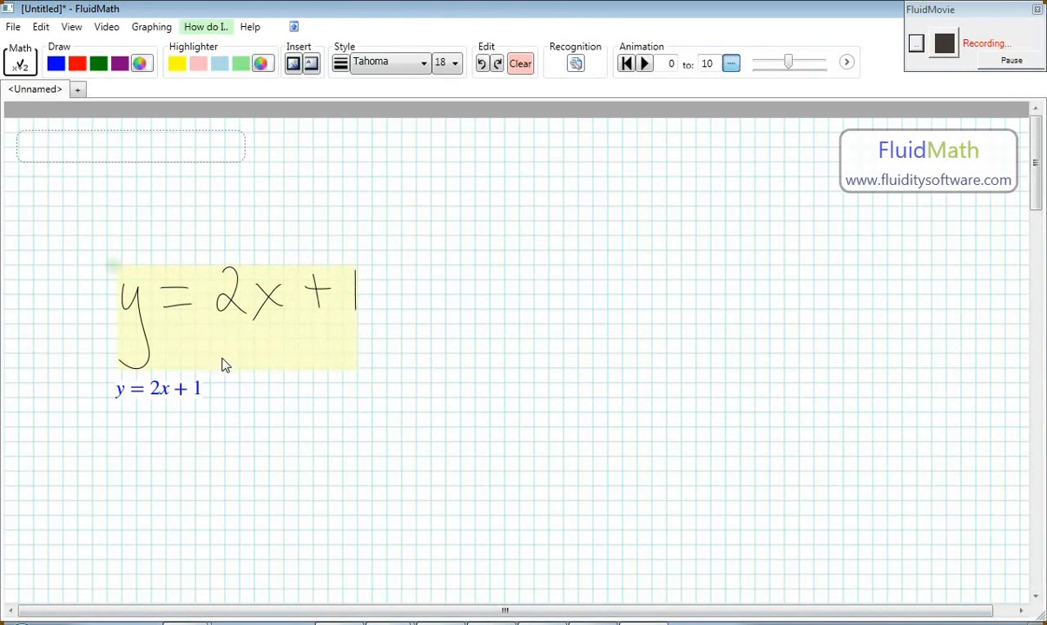
pyautogui.moveTo(211, 352); pyautogui.dragTo(436, 392)
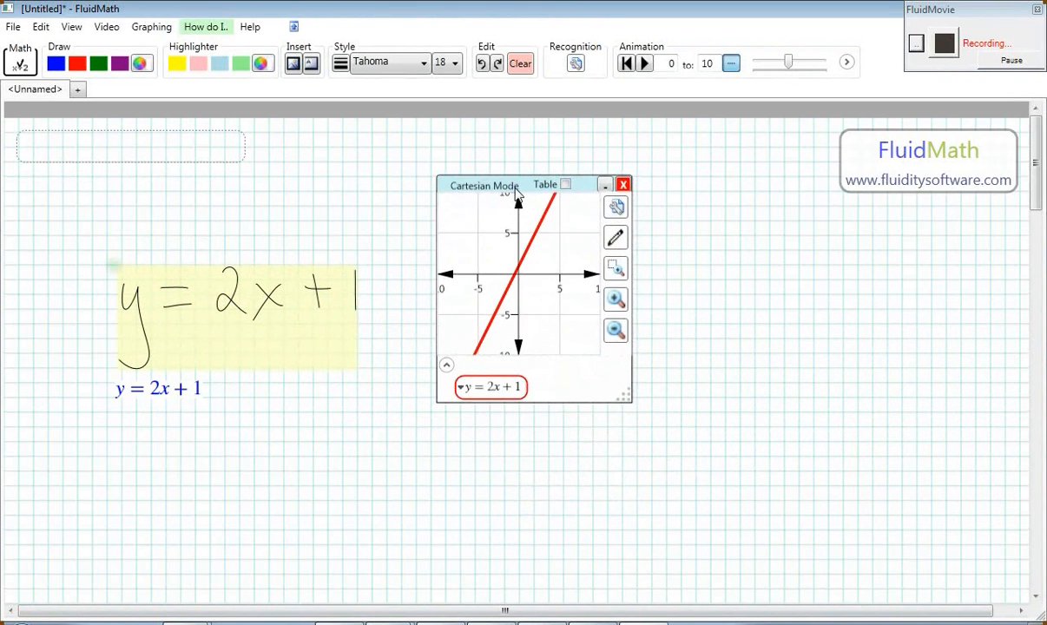
# Zoom the y = 2x + 1 graph in twice, enlarge it, and copy it to the clipboard.
pyautogui.click(615, 299)
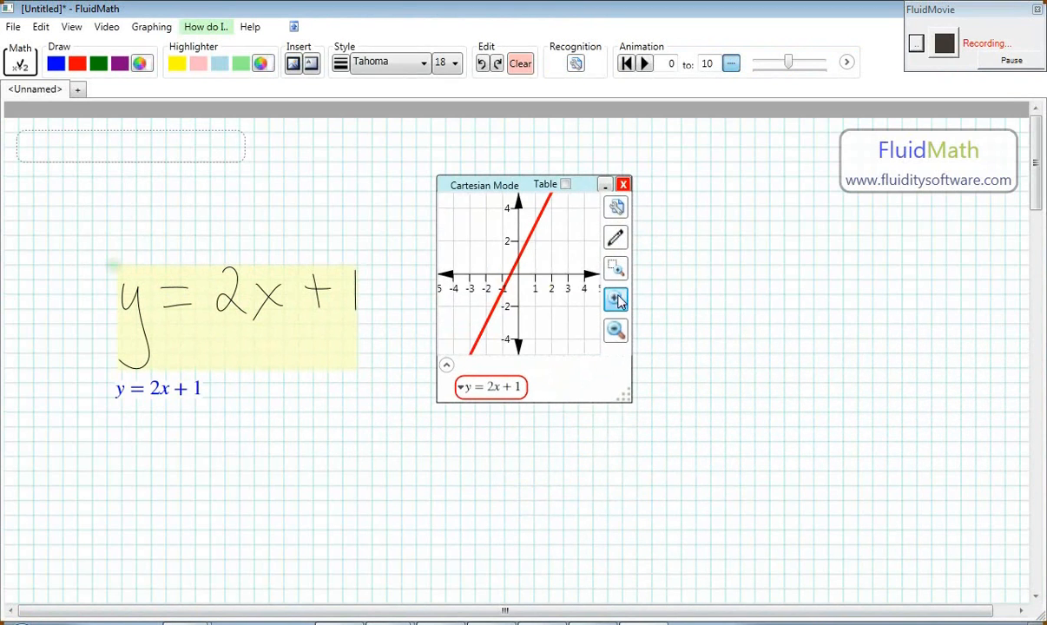
pyautogui.click(616, 300)
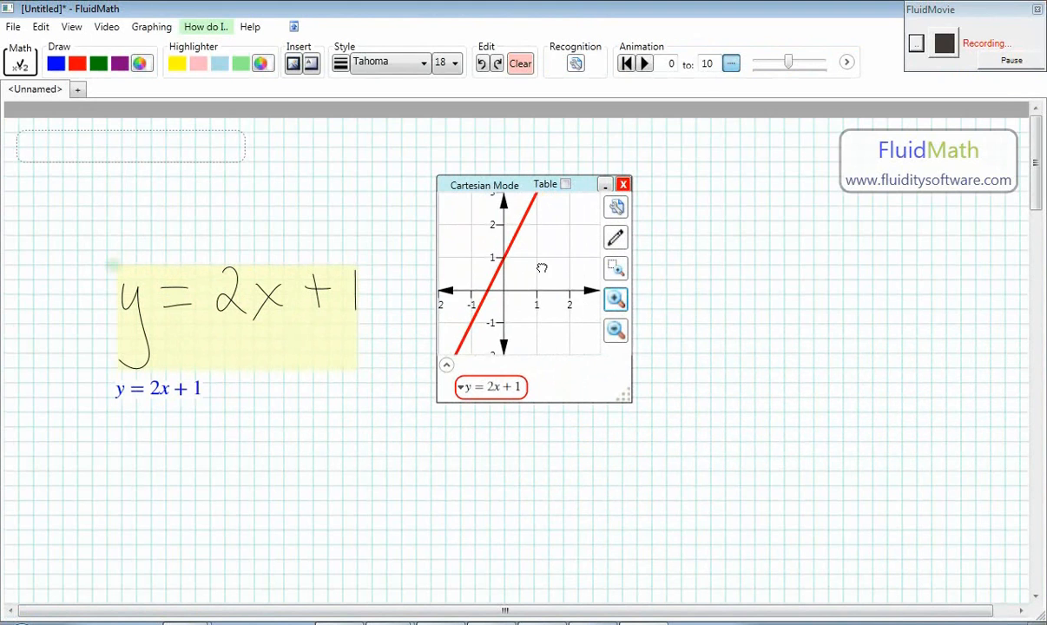
pyautogui.moveTo(627, 397); pyautogui.dragTo(699, 456)
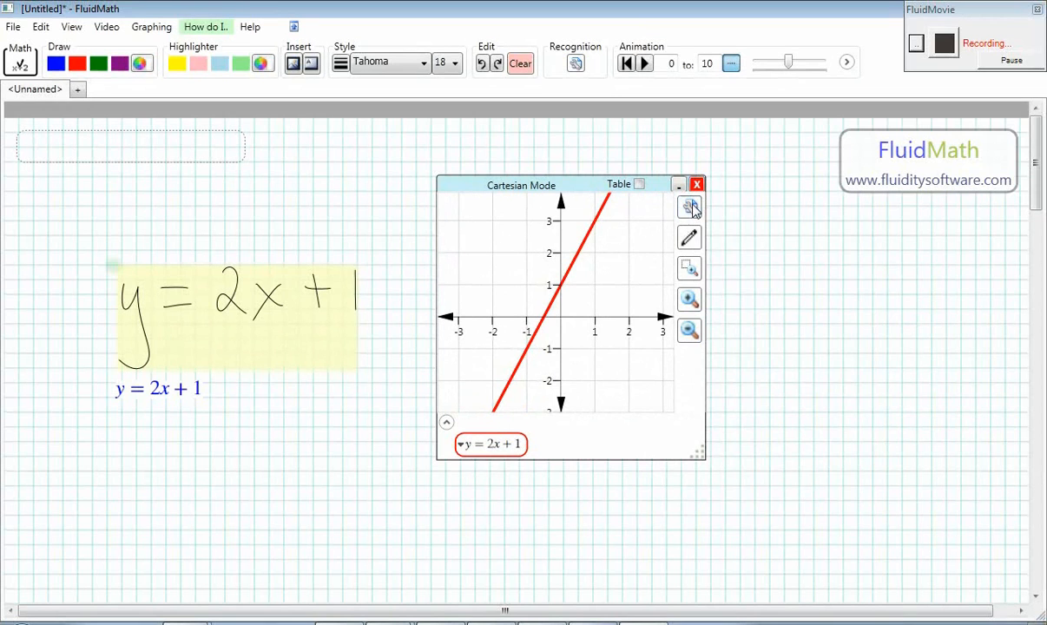
pyautogui.click(689, 207)
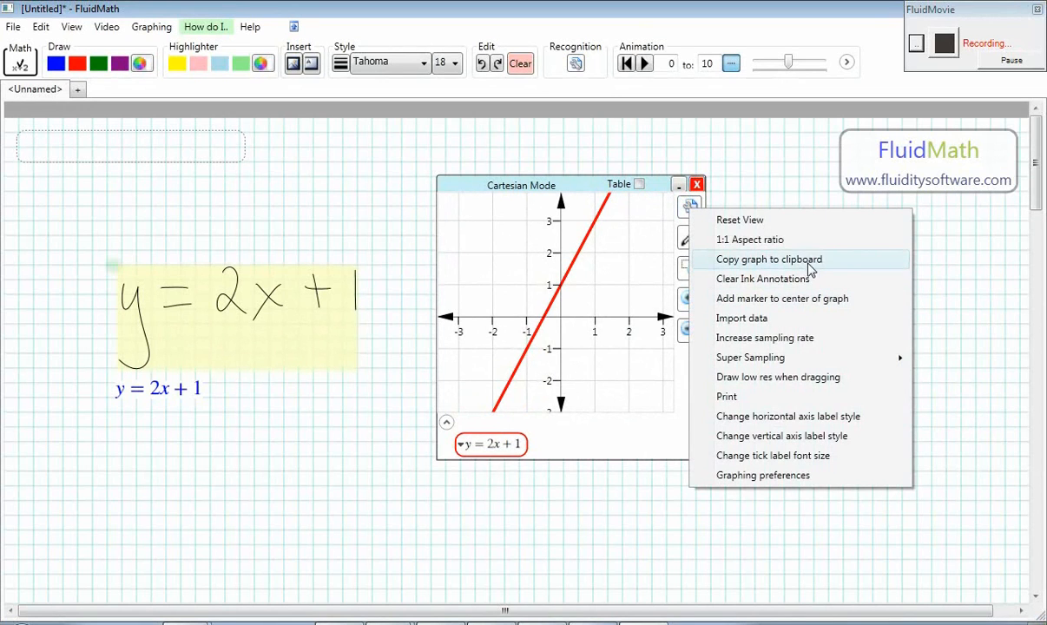
pyautogui.click(768, 259)
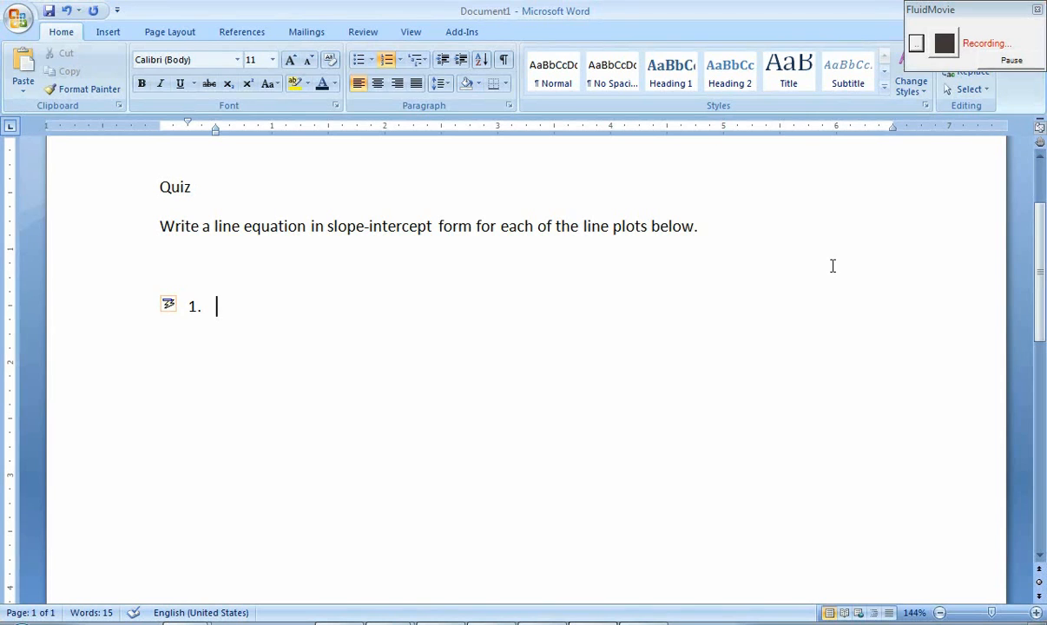
# Place the cursor at numbered item 1 for the graph.
pyautogui.click(23, 74)
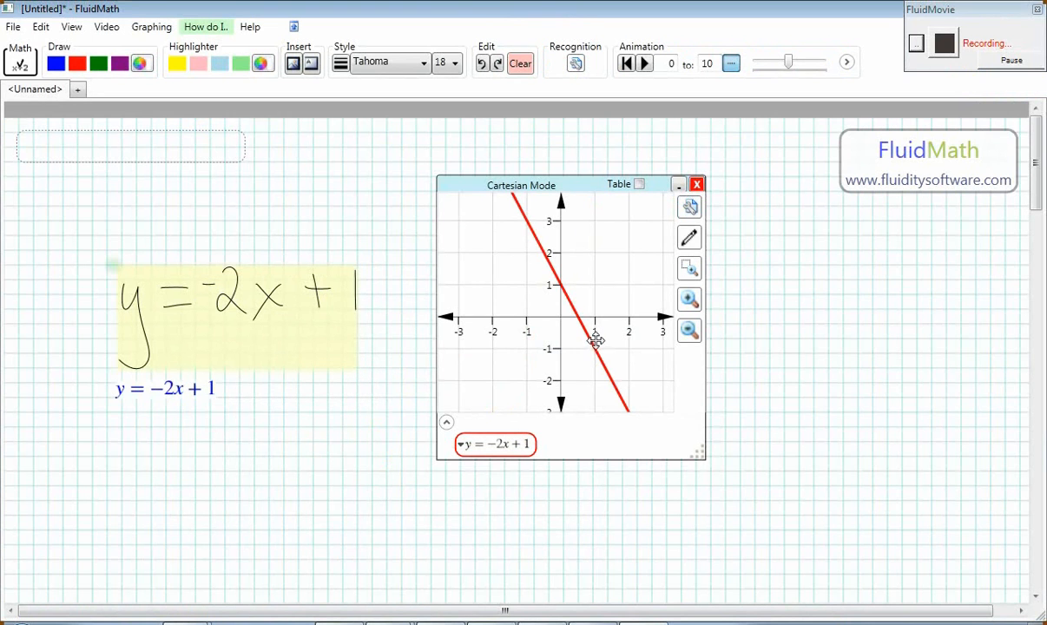
# Copy the y = −2x + 1 graph and paste it into Word as item 2.
pyautogui.click(689, 207)
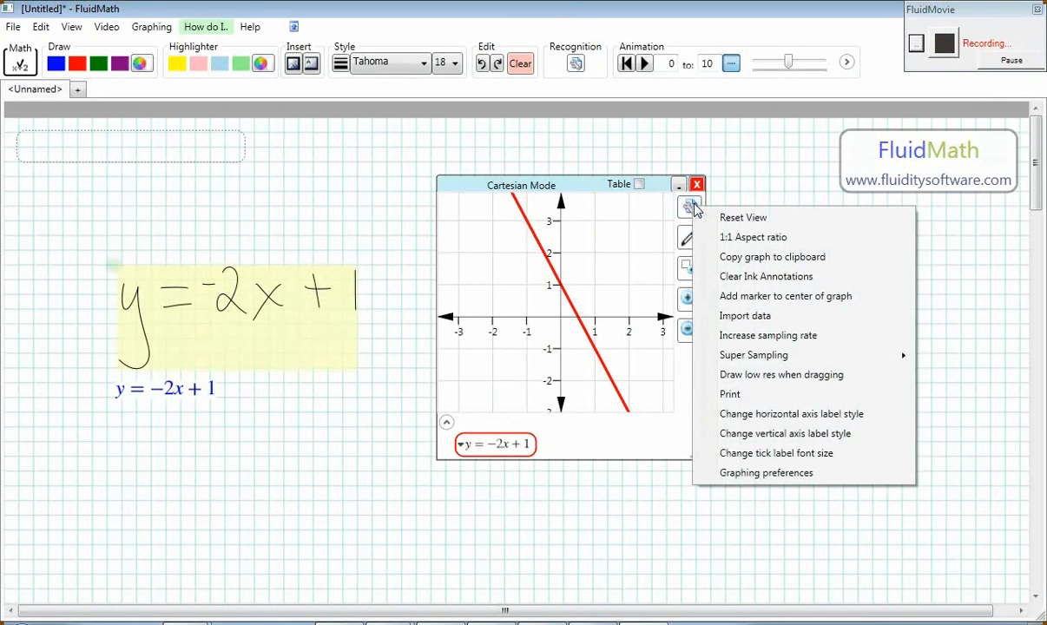
pyautogui.click(808, 266)
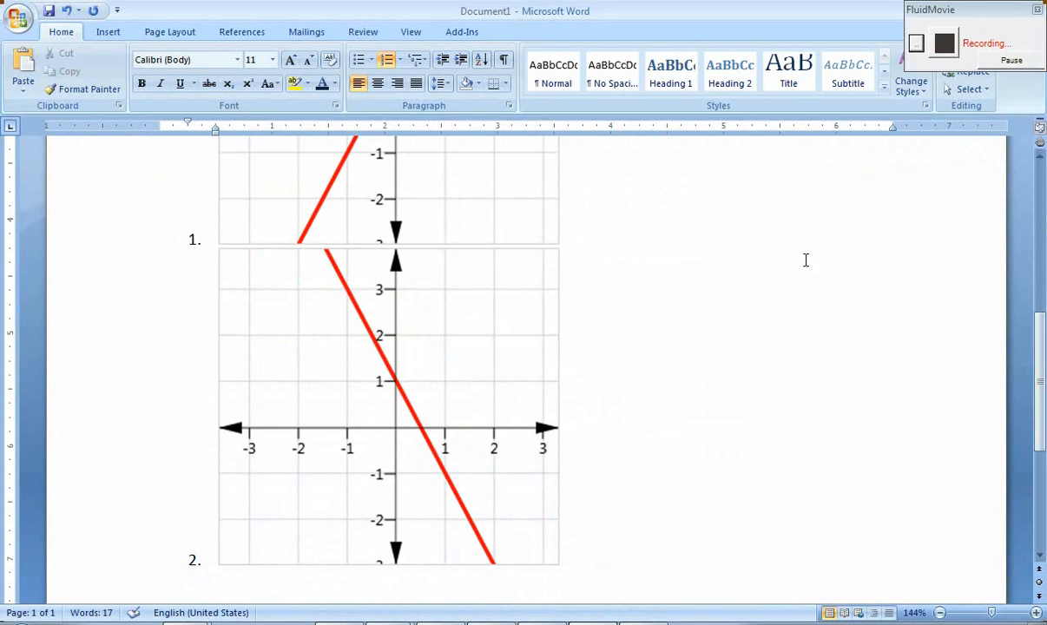
pyautogui.press('enter')
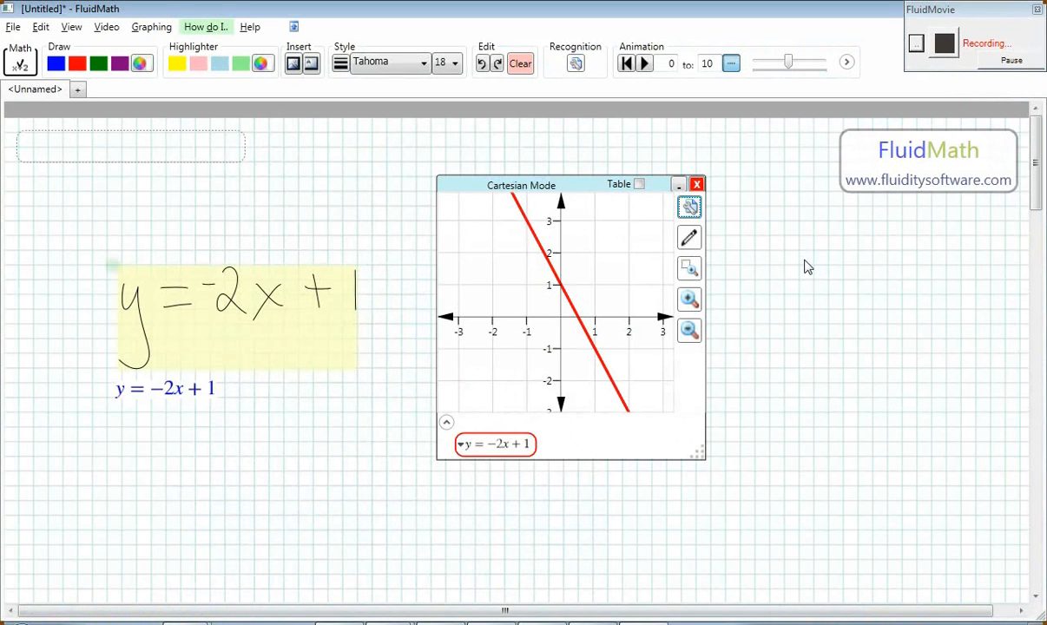
pyautogui.moveTo(224, 287)
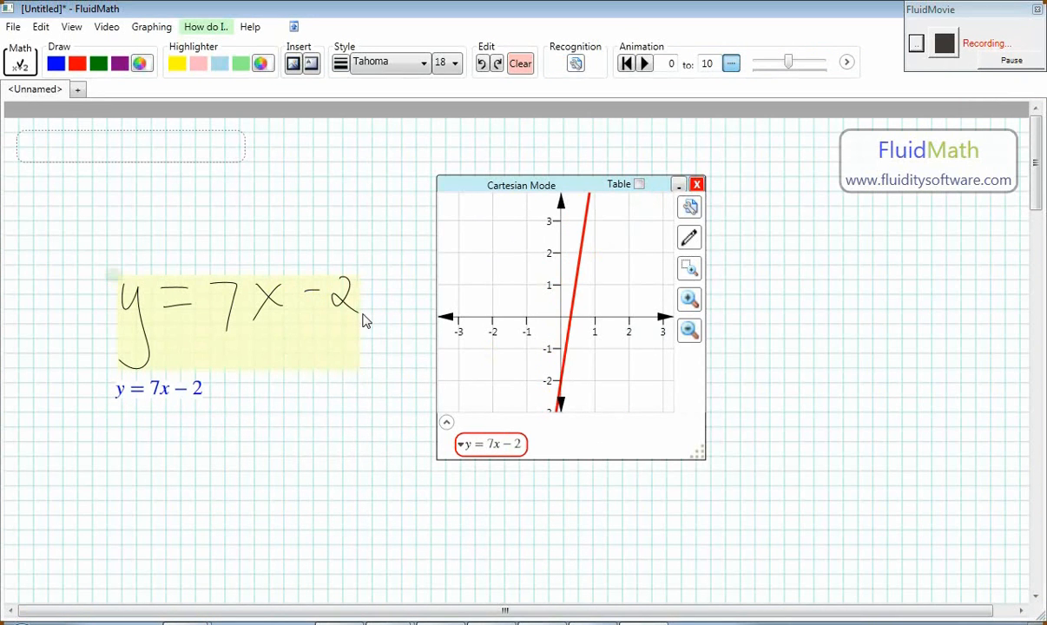
pyautogui.moveTo(704, 463)
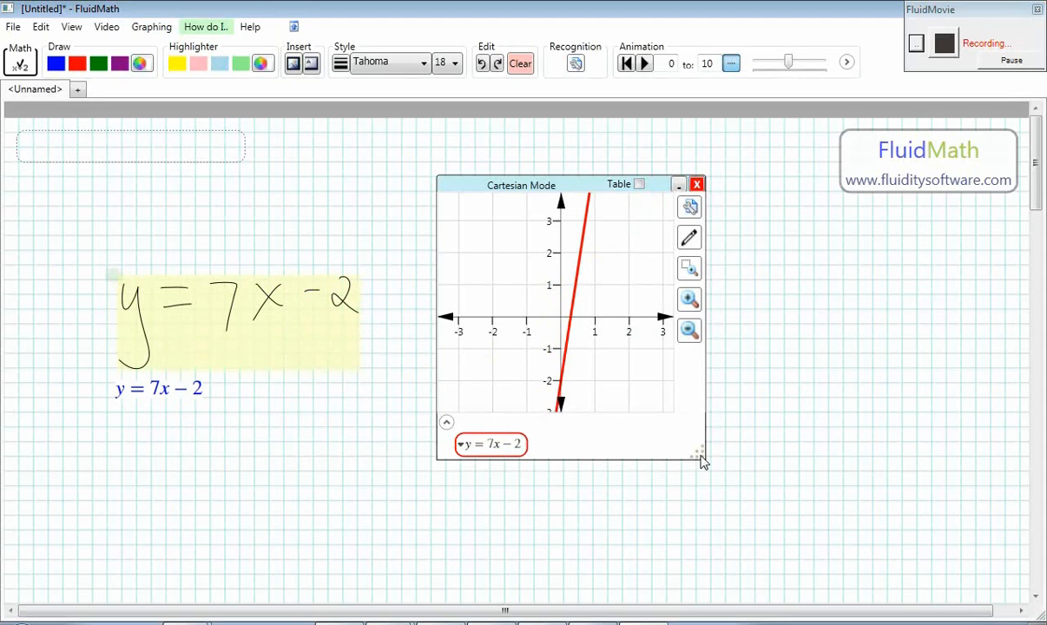
pyautogui.moveTo(690, 334)
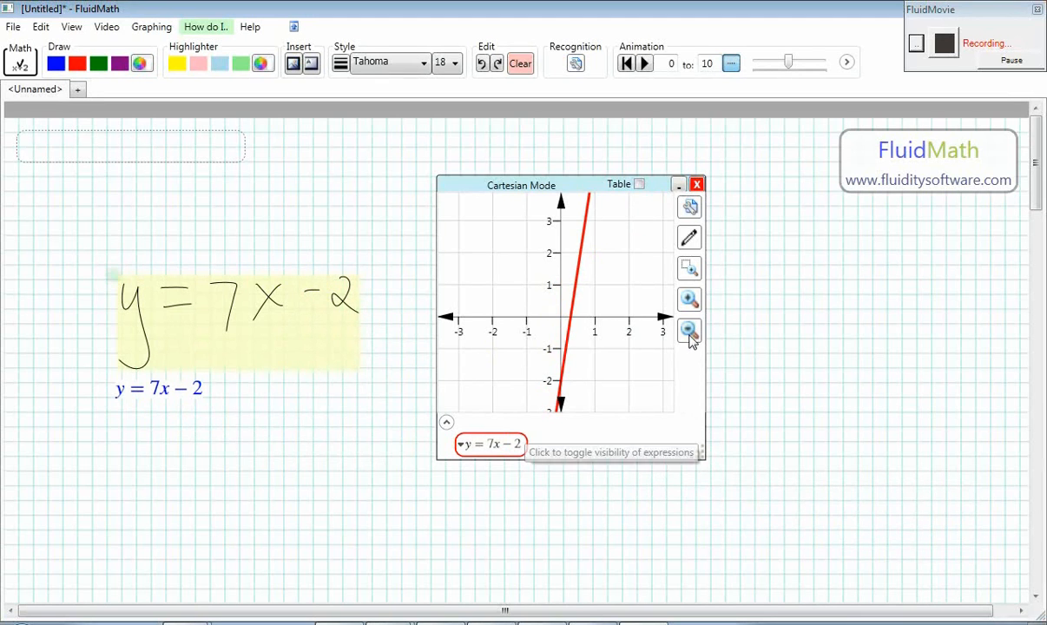
# Adjust the graph view from the graph toolbar.
pyautogui.click(689, 333)
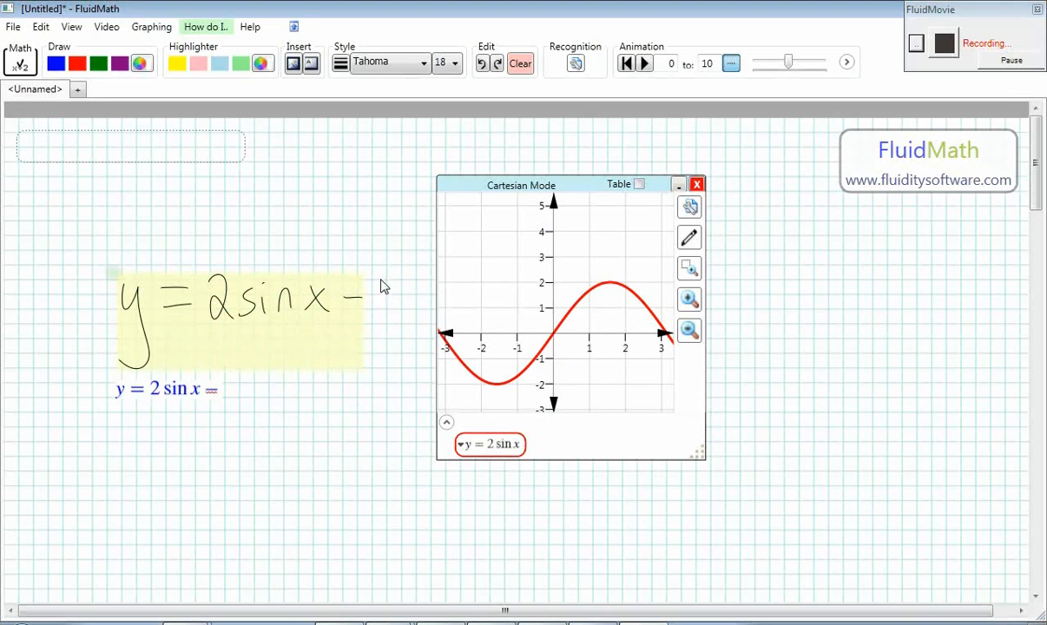
# Add the '1' to make the equation y = 2 sin x − 1.
pyautogui.write('1')
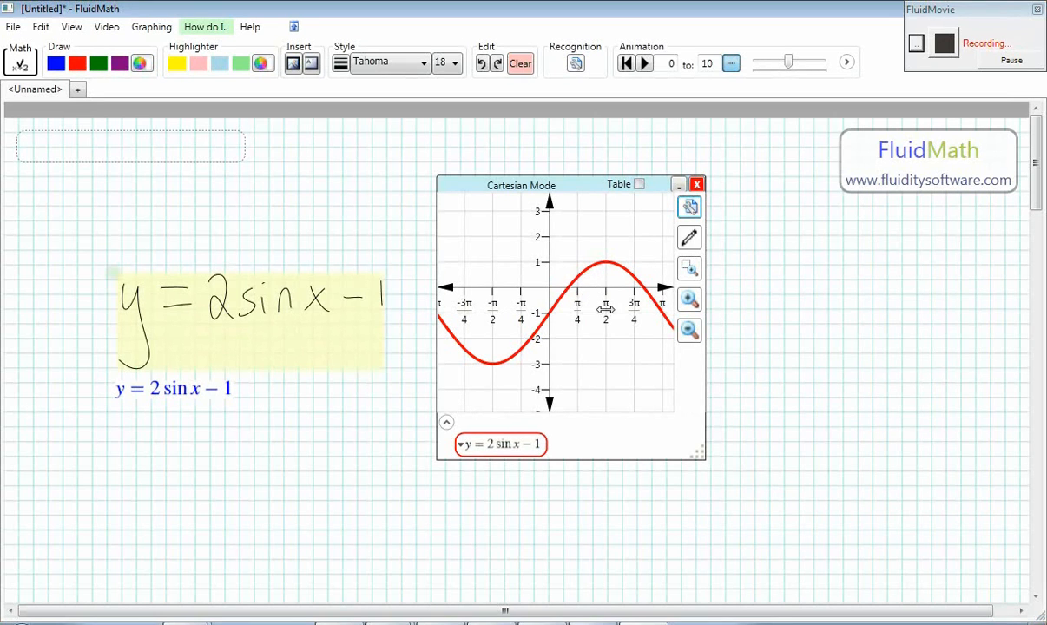
pyautogui.moveTo(692, 208)
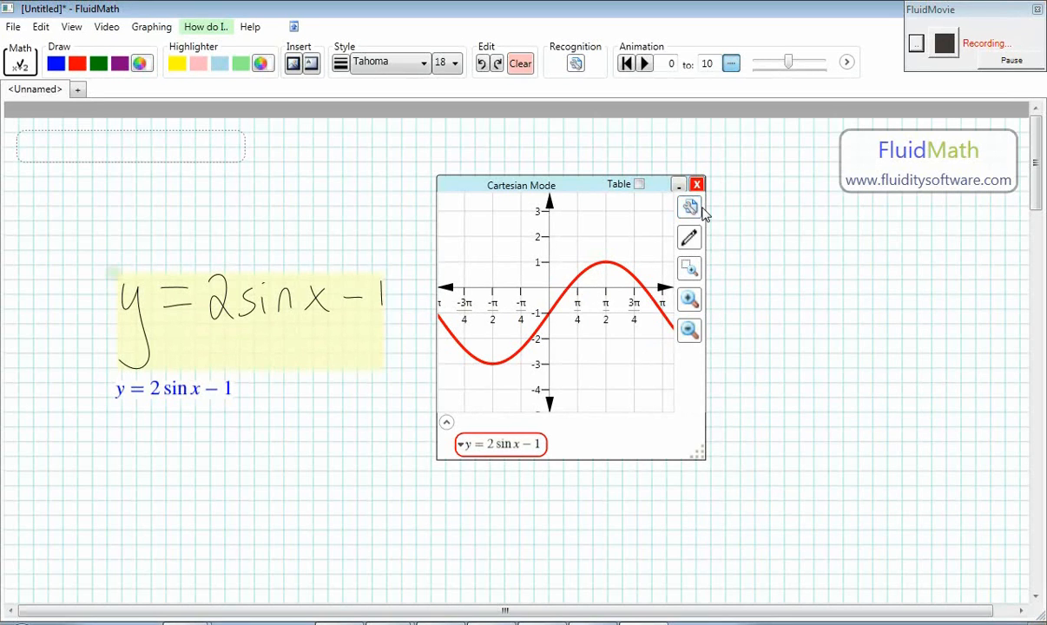
pyautogui.moveTo(834, 268)
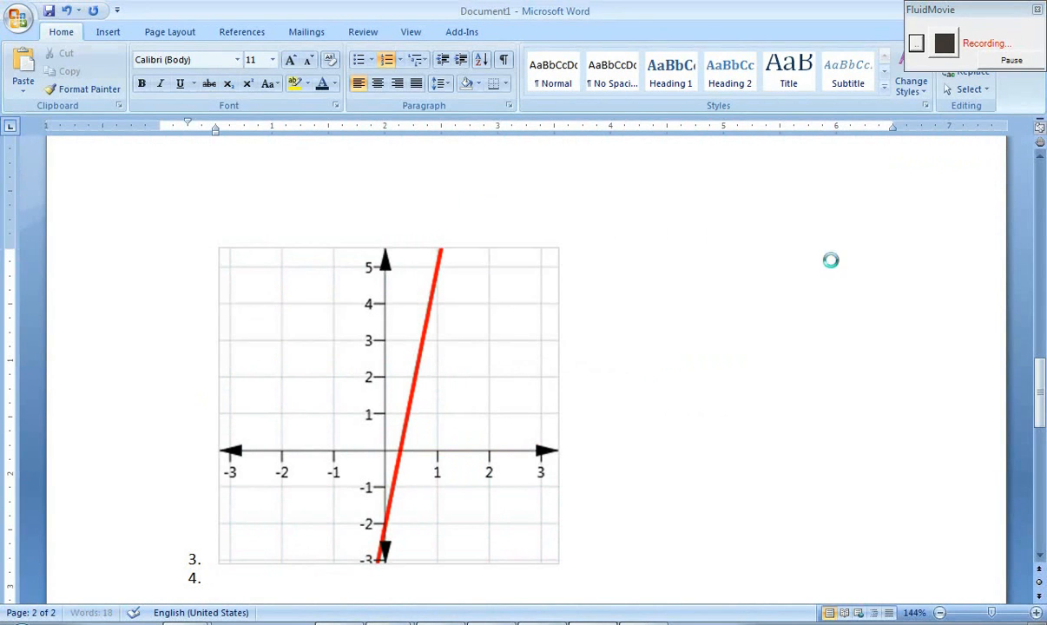
# Scroll down and click into the quiz where the sine graph goes.
pyautogui.scroll(-3)
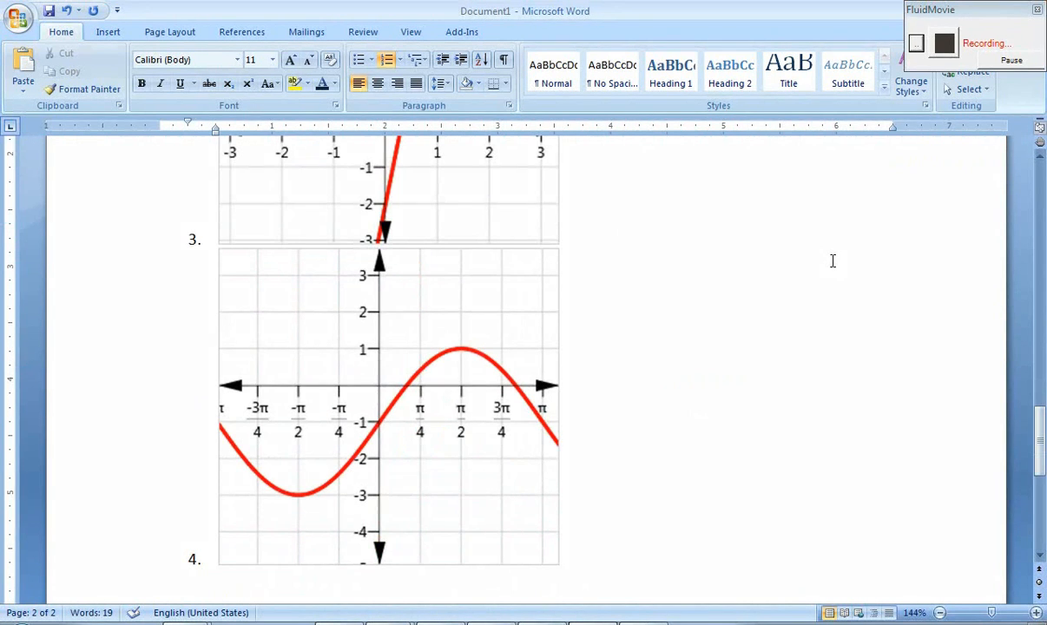
pyautogui.click(560, 558)
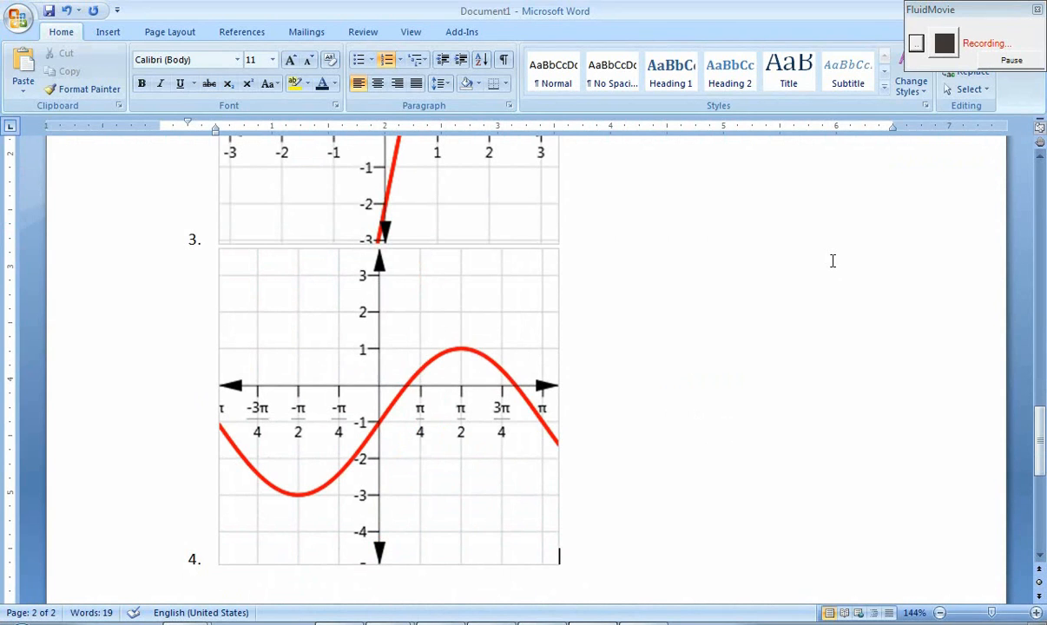